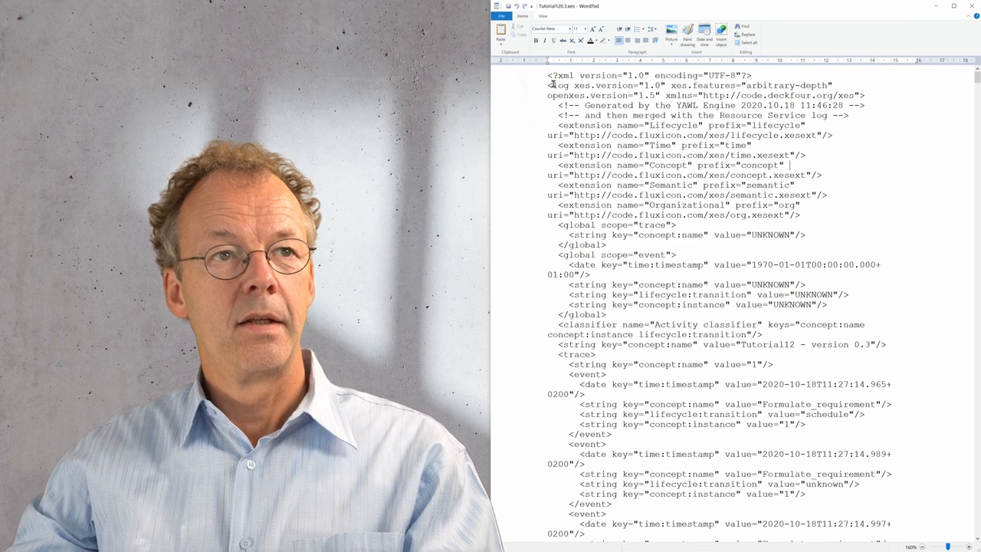
# Step: Import the Tutorial12 YAWL XES event log into the workspace using the XES import plugin
pyautogui.doubleClick(560, 84)
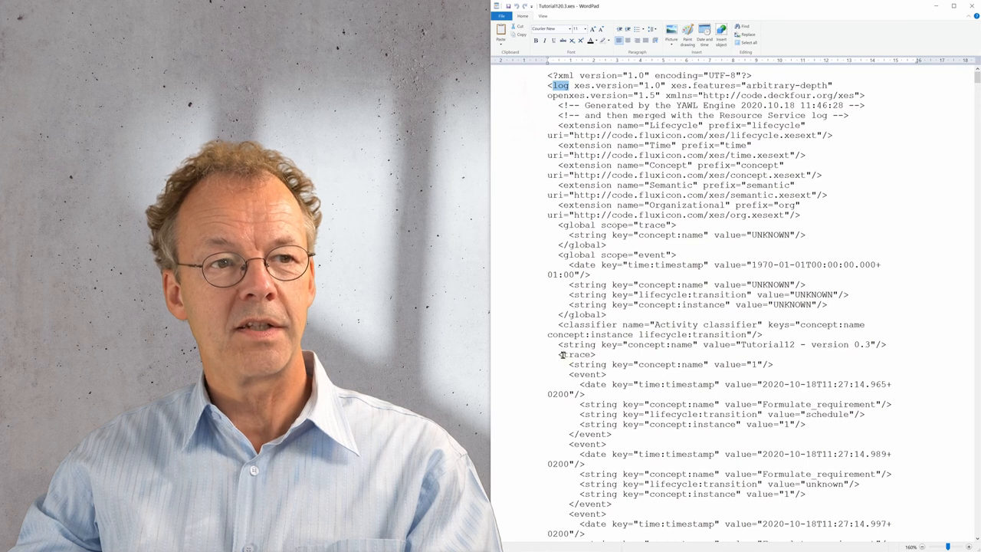
pyautogui.doubleClick(576, 355)
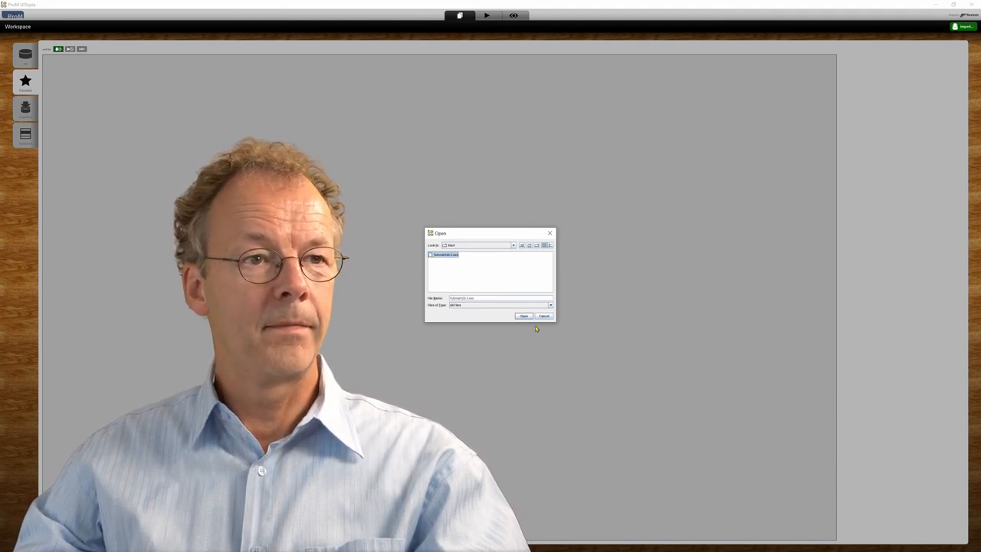
pyautogui.click(524, 315)
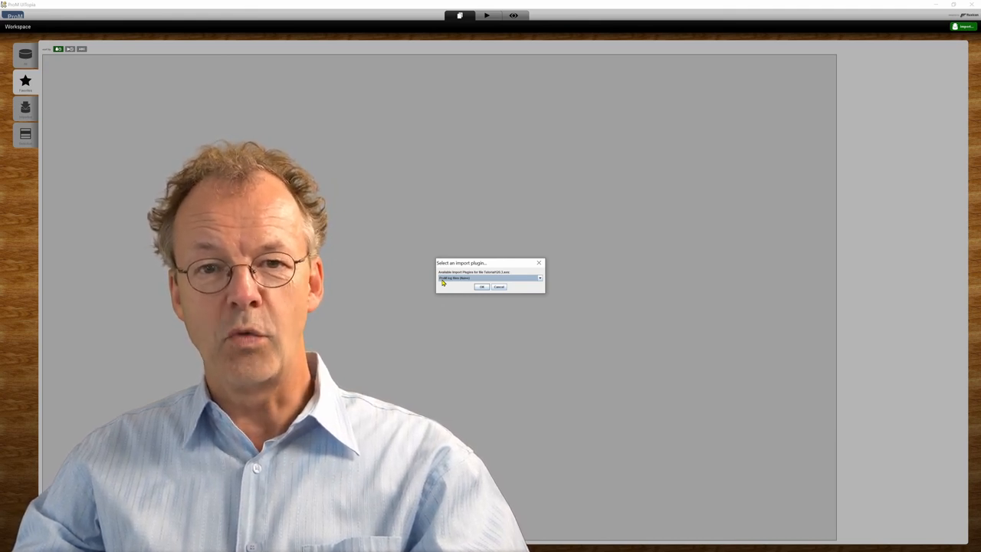
pyautogui.click(481, 286)
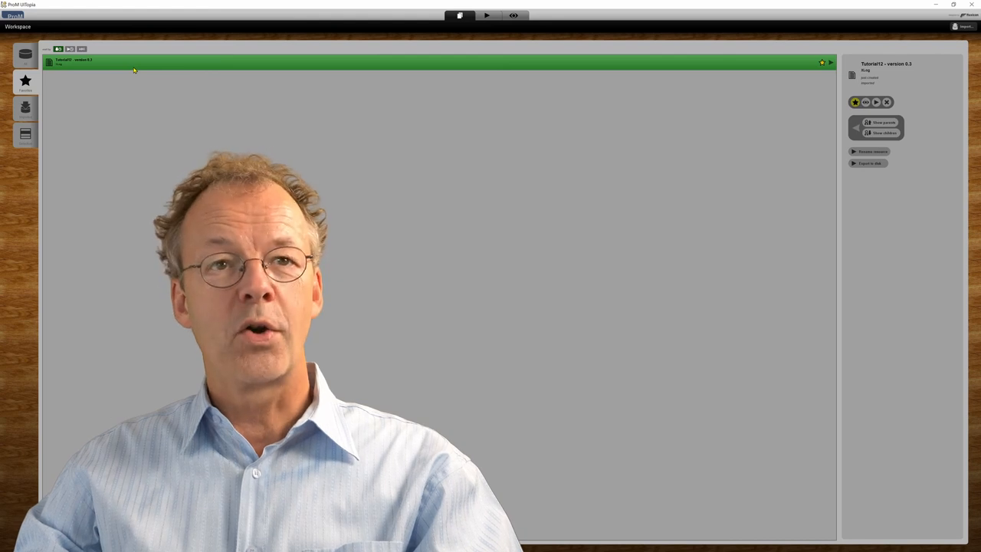
pyautogui.moveTo(738, 64)
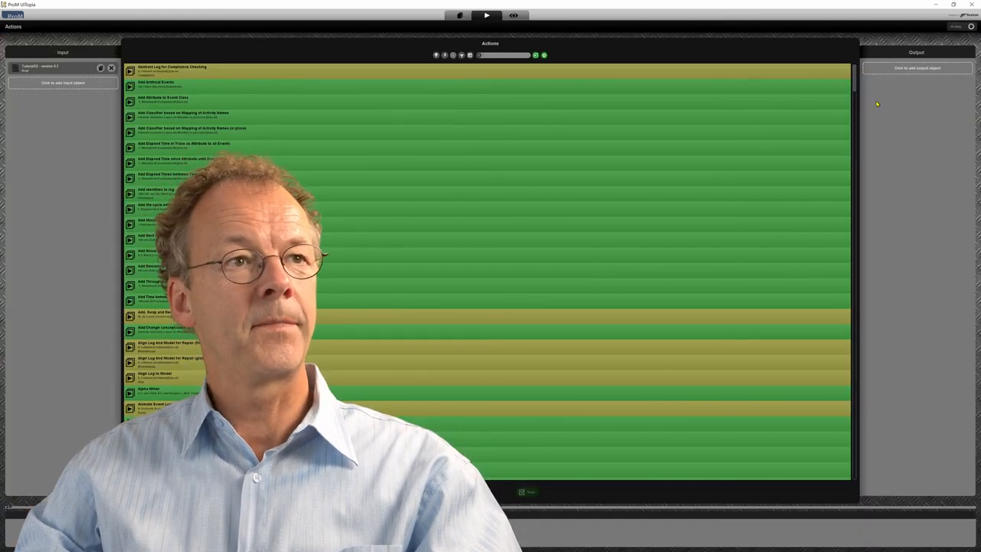
pyautogui.moveTo(421, 76)
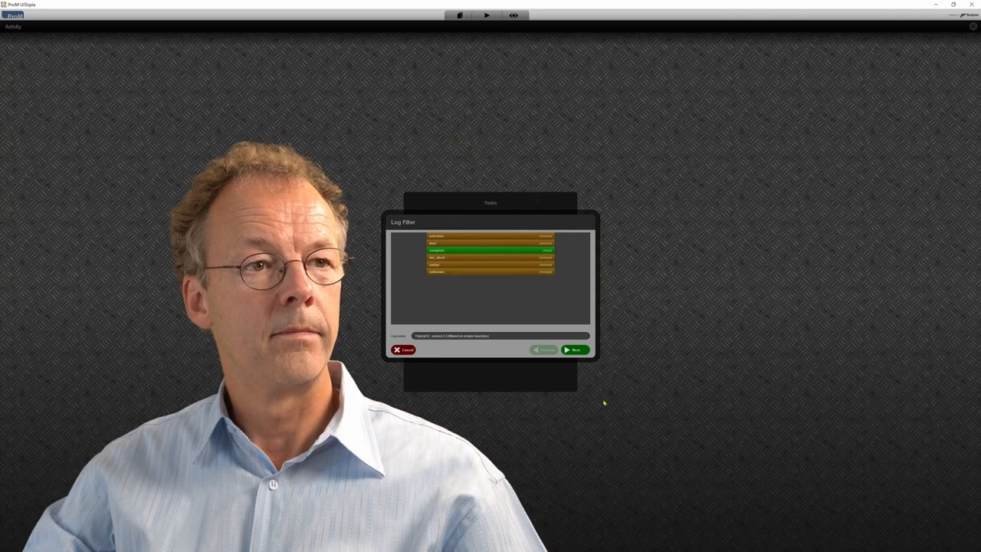
# Step: Accept the default event types, start events and end events to finish the simple-heuristics filter
pyautogui.click(575, 350)
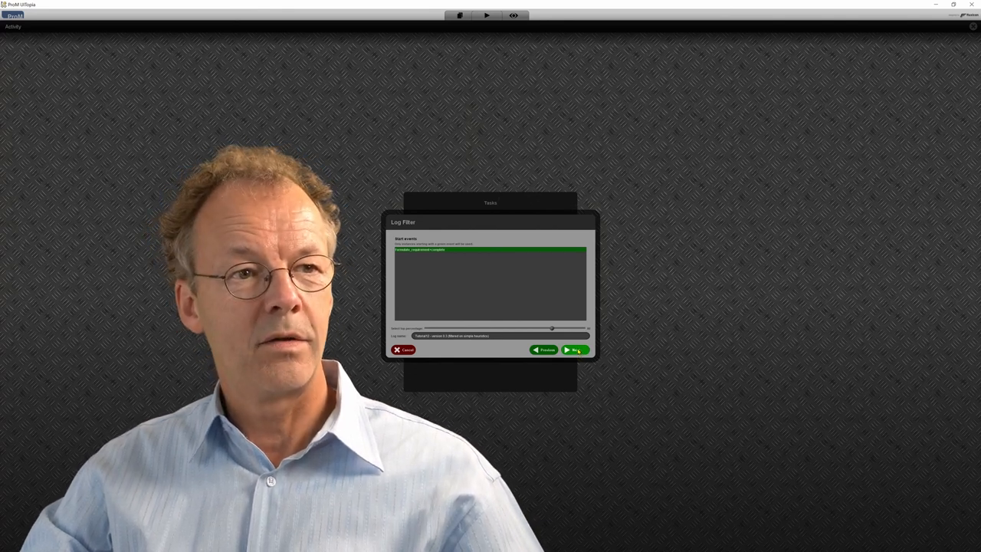
pyautogui.click(574, 350)
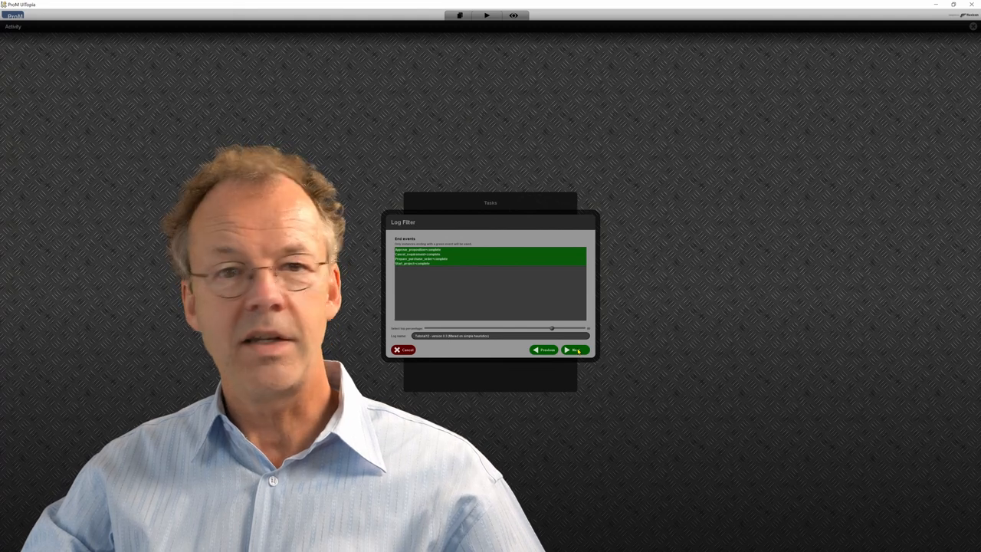
pyautogui.click(575, 350)
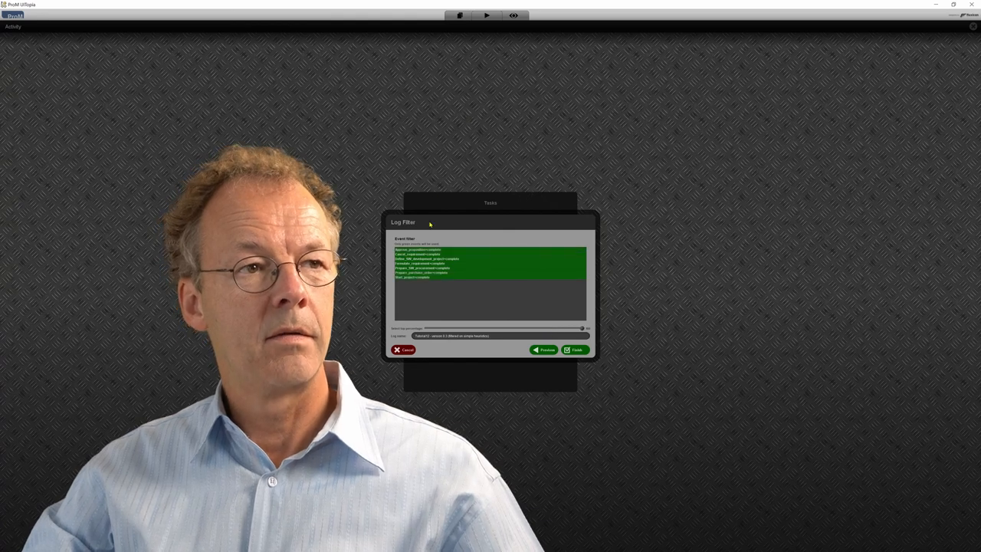
pyautogui.click(575, 350)
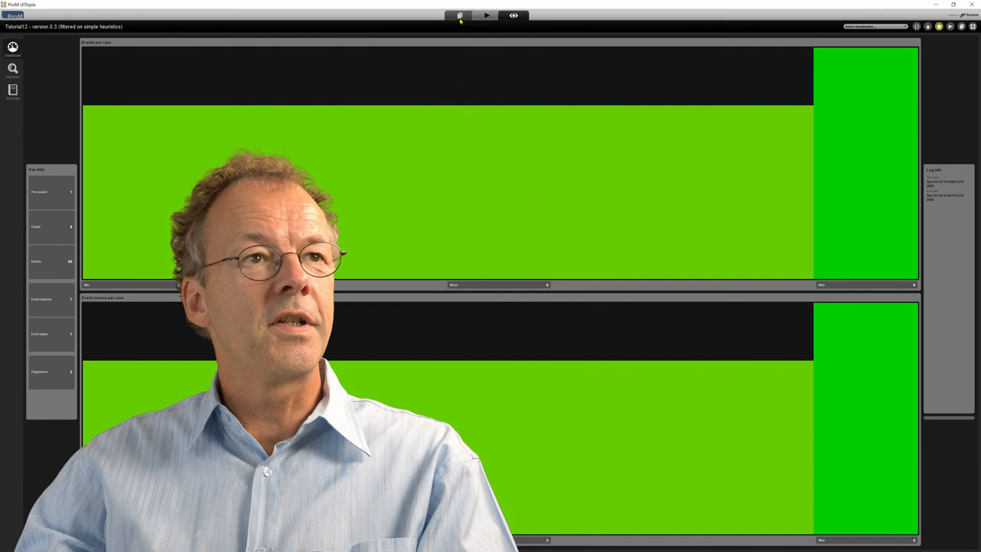
# Step: Start the Filter Log on Event Attribute Values action on the heuristics-filtered log
pyautogui.click(458, 15)
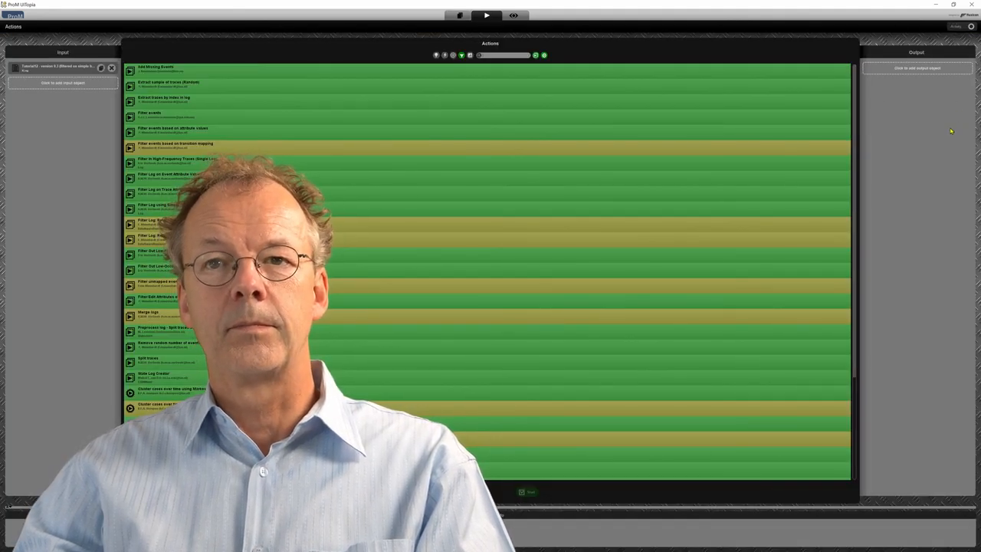
pyautogui.moveTo(500, 68)
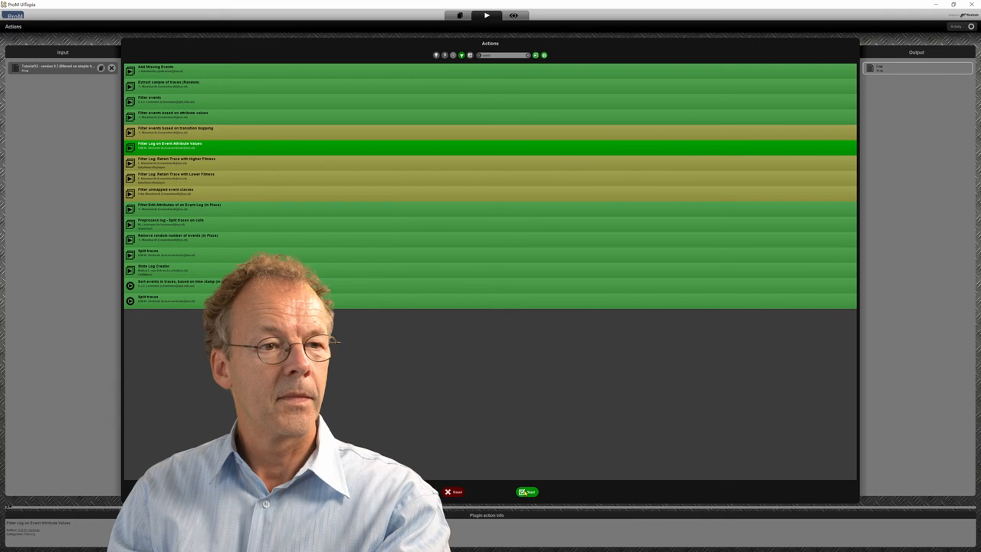
pyautogui.click(527, 490)
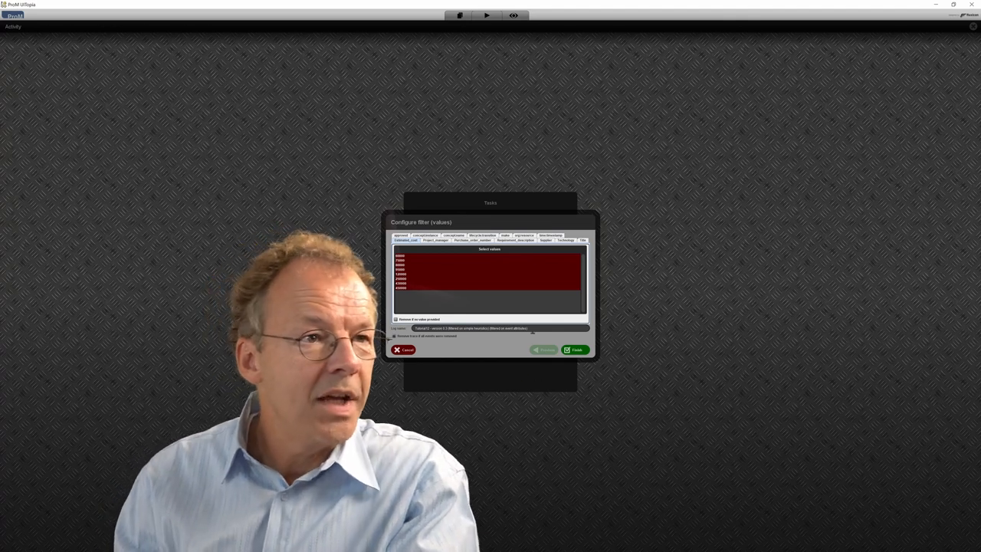
# Step: Keep the chosen event attribute value and finish, creating a further-filtered Tutorial12 log
pyautogui.click(524, 236)
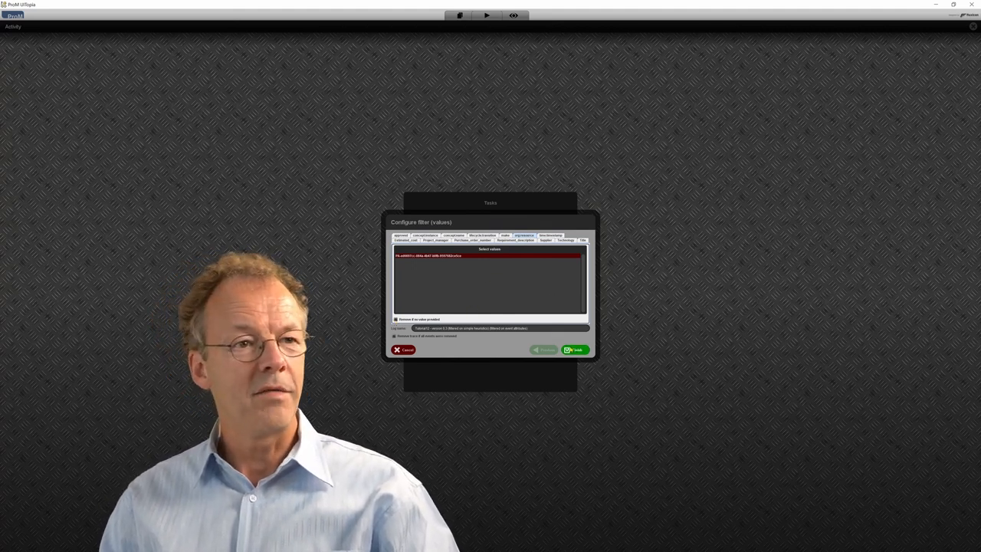
pyautogui.click(573, 349)
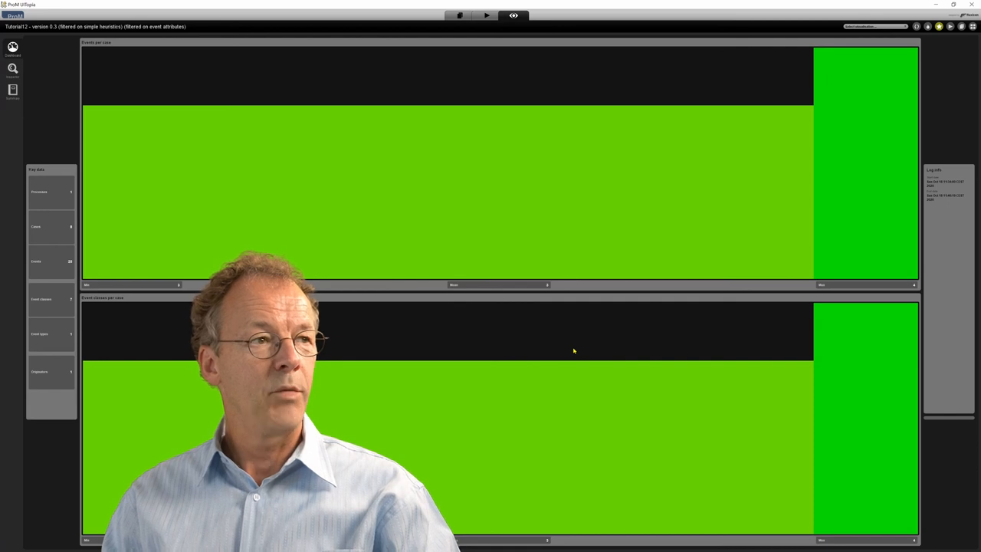
pyautogui.moveTo(129, 178)
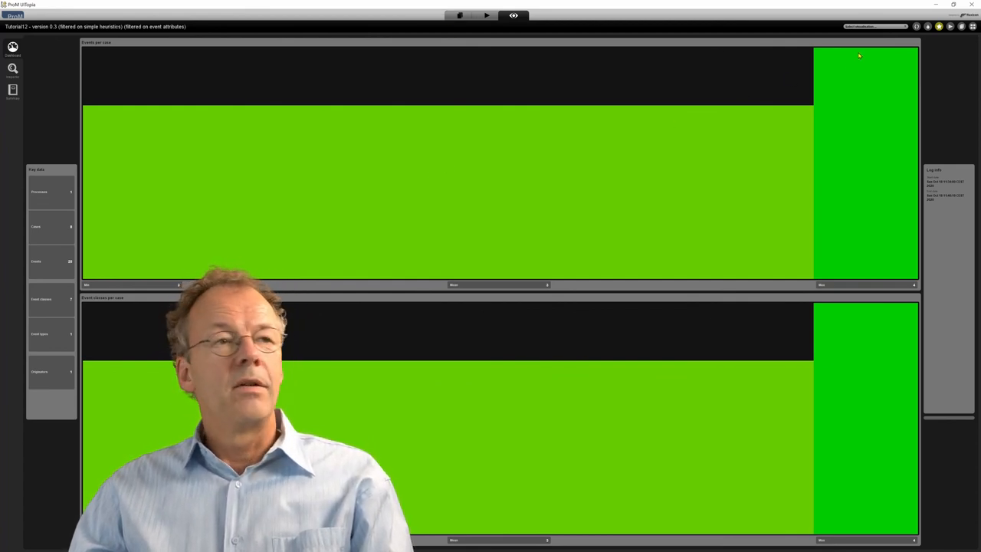
# Step: Show the filtered log's individual traces, then switch to another visualization of it
pyautogui.click(876, 26)
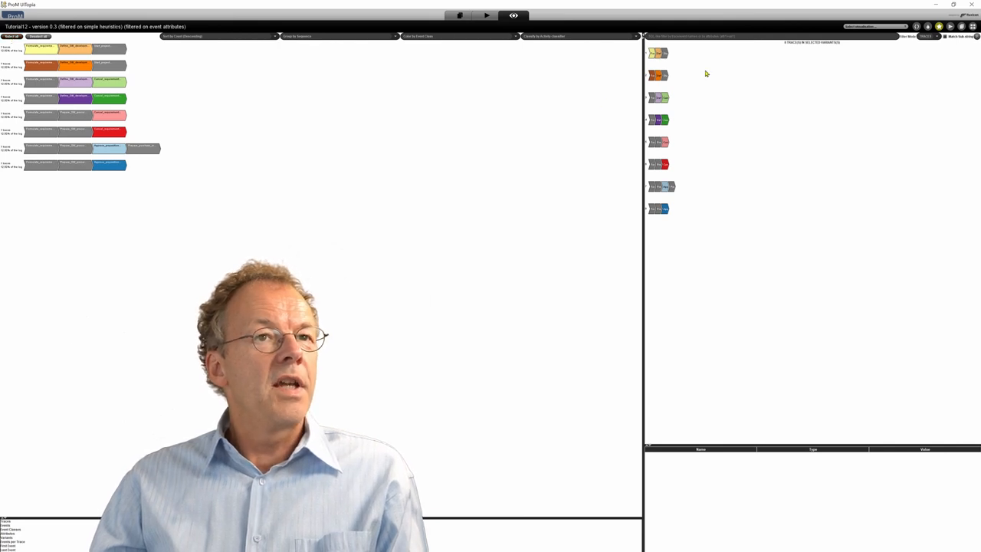
pyautogui.click(659, 52)
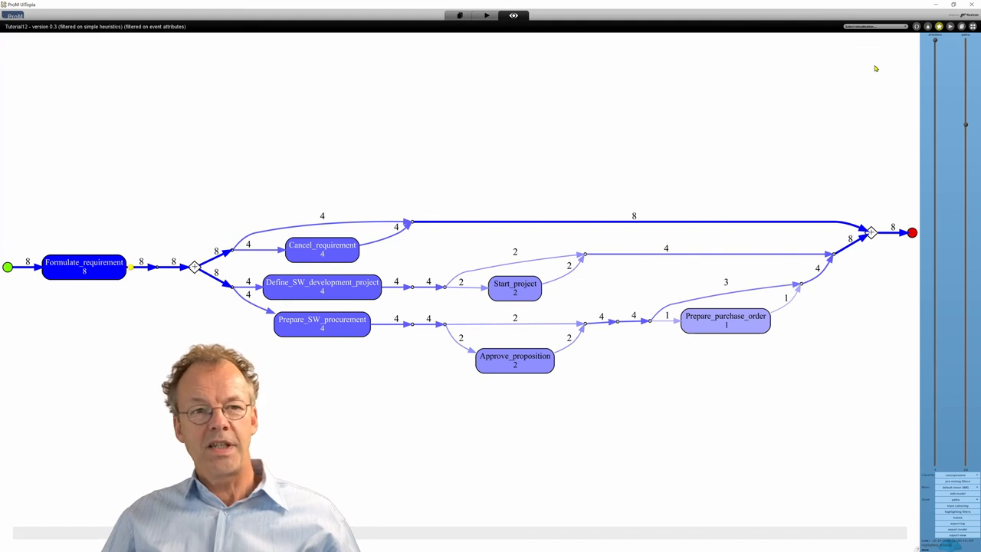
pyautogui.moveTo(380, 209)
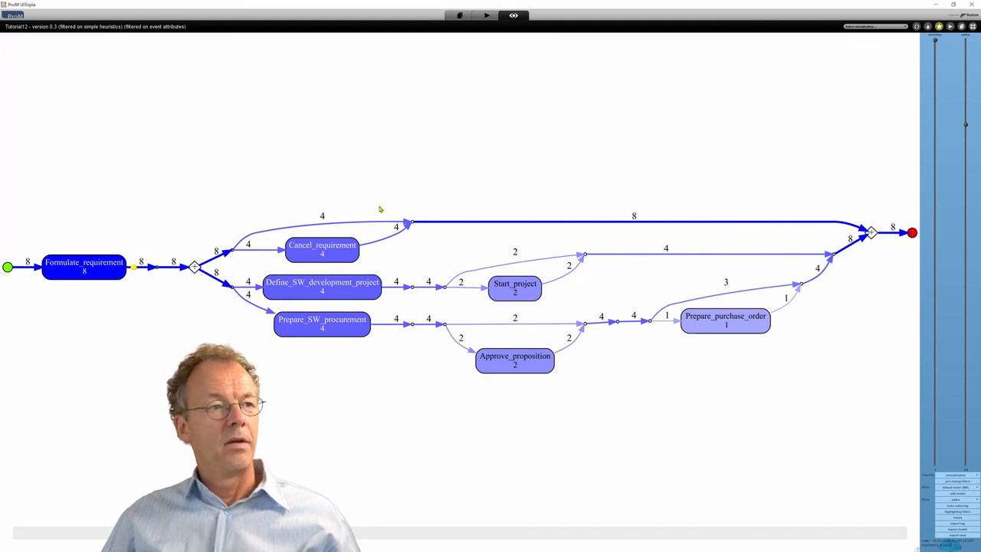
pyautogui.moveTo(367, 202)
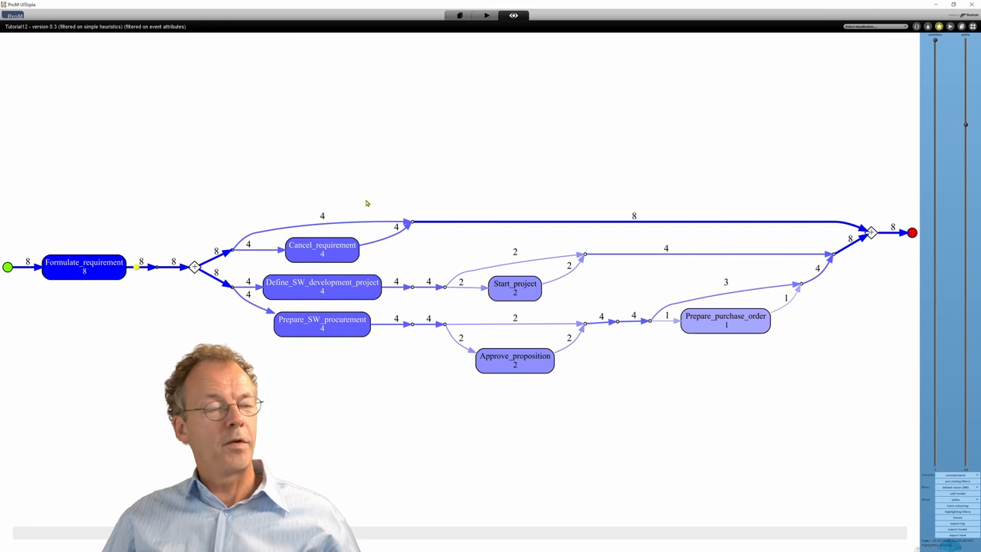
pyautogui.moveTo(25, 276)
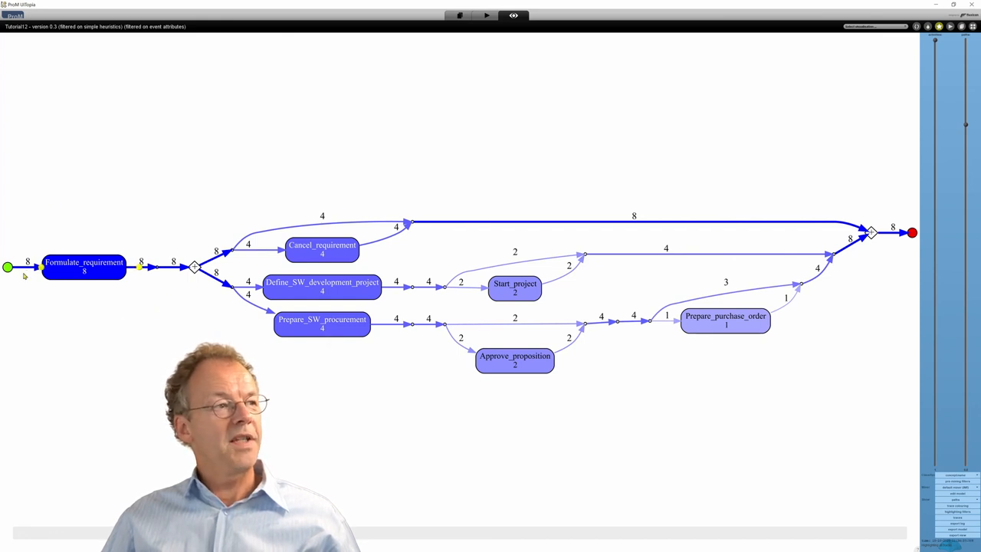
pyautogui.moveTo(146, 269)
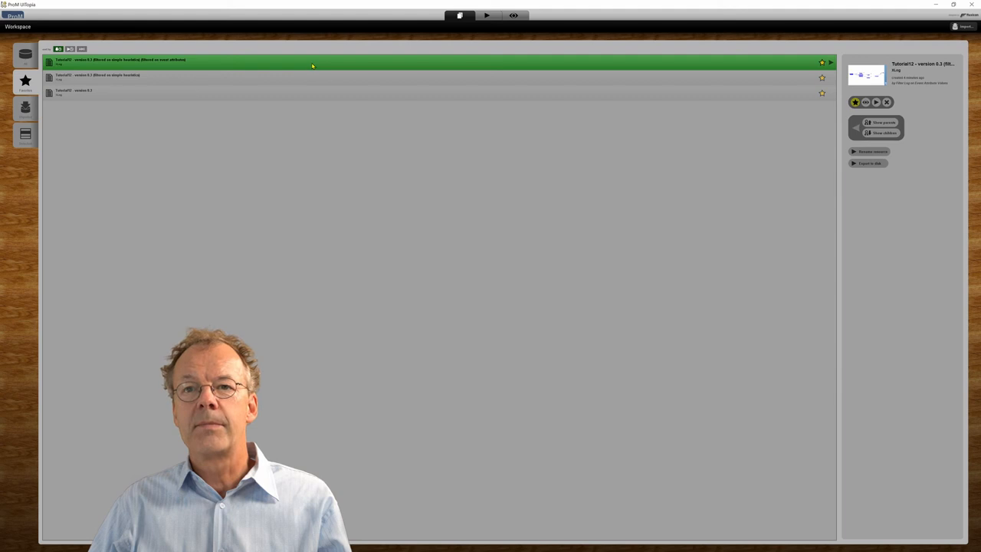
pyautogui.moveTo(797, 263)
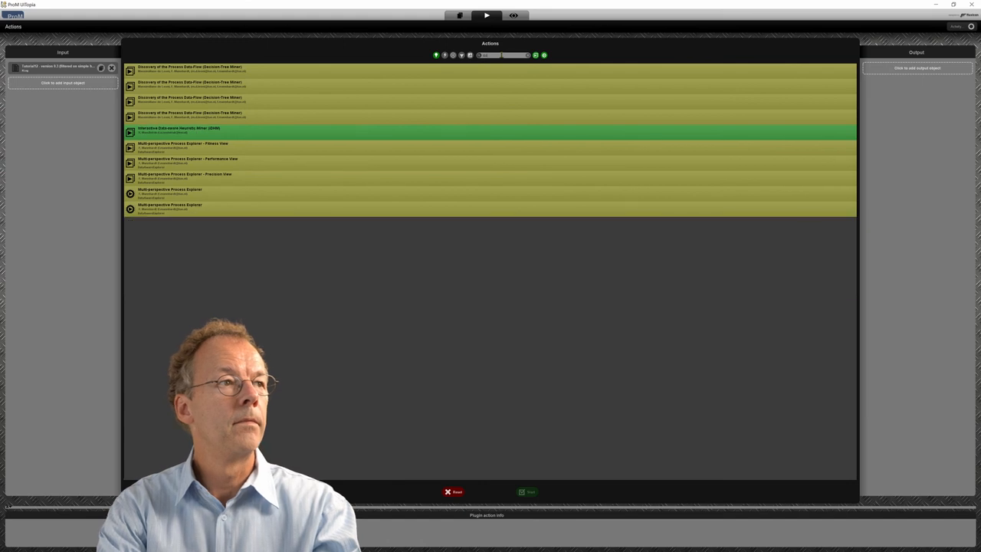
pyautogui.moveTo(335, 42)
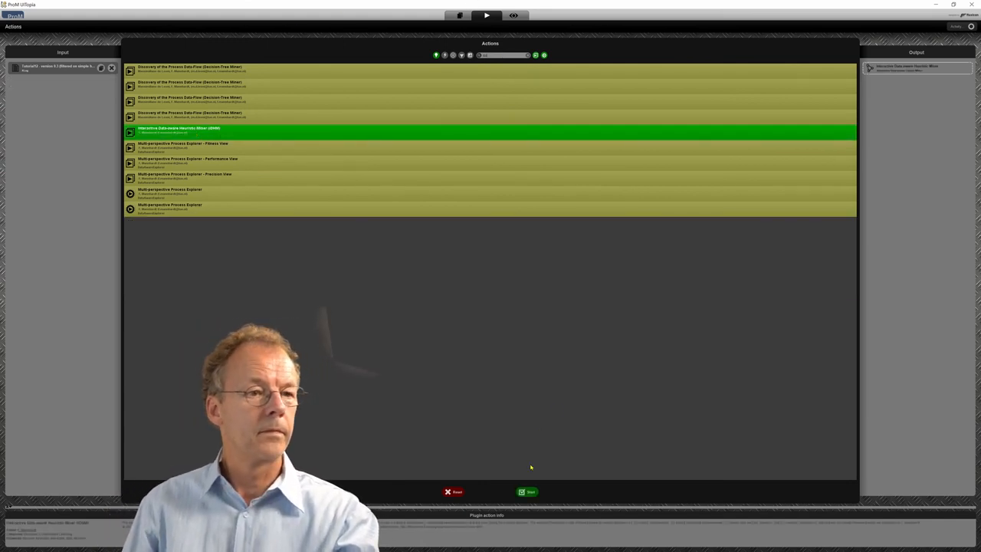
# Step: Start the Interactive Data-aware Heuristic Miner (iDHM) on the doubly filtered log
pyautogui.click(527, 491)
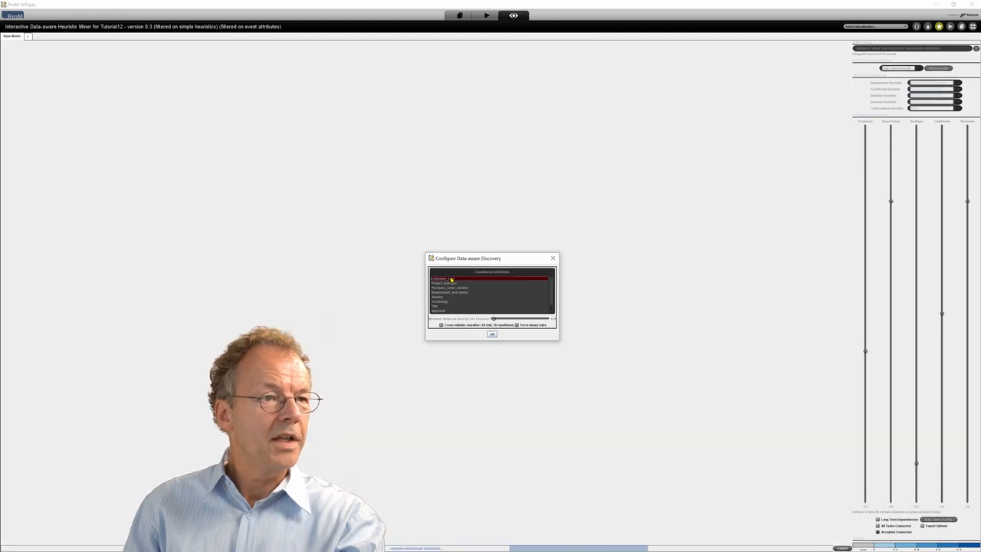
# Step: Select an attribute for data-aware discovery so the heuristic model is drawn
pyautogui.click(491, 335)
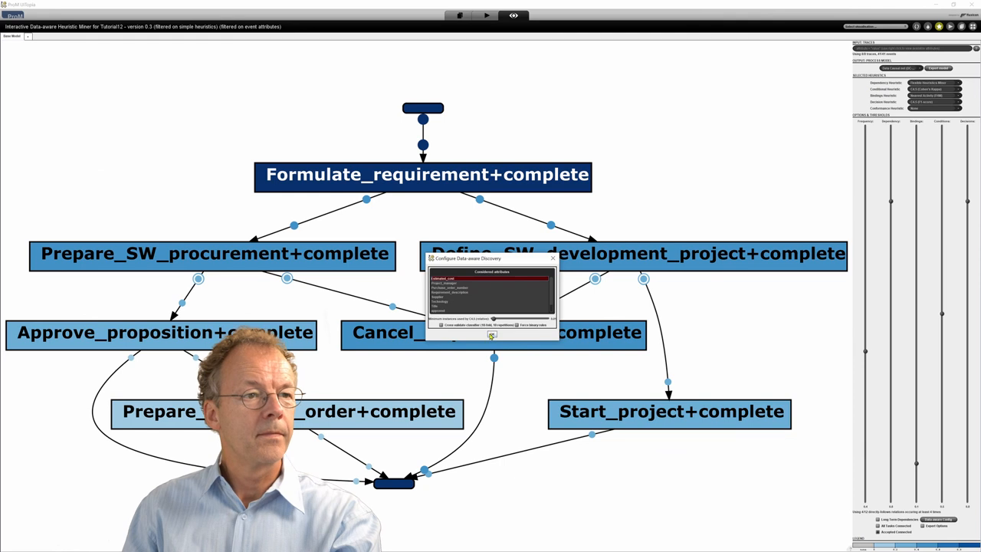
# Step: Close the Configure Data-aware Discovery dialog, leaving the model with Estimated_cost guards in view
pyautogui.click(552, 258)
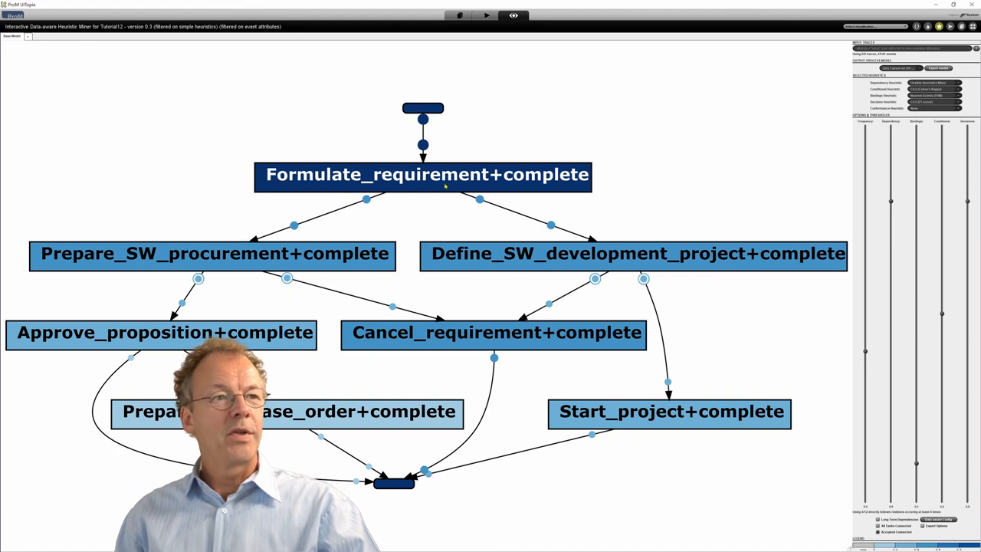
pyautogui.moveTo(322, 267)
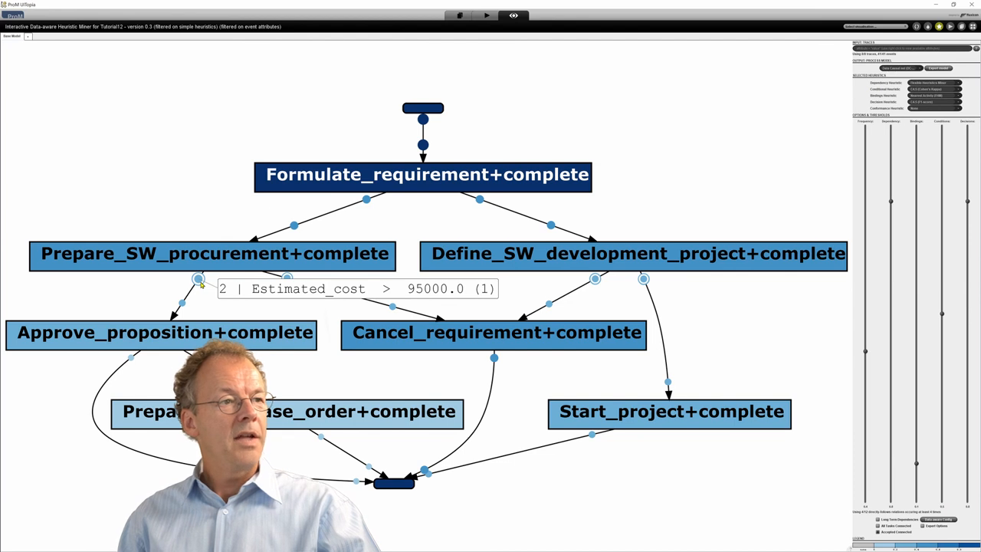
pyautogui.moveTo(270, 297)
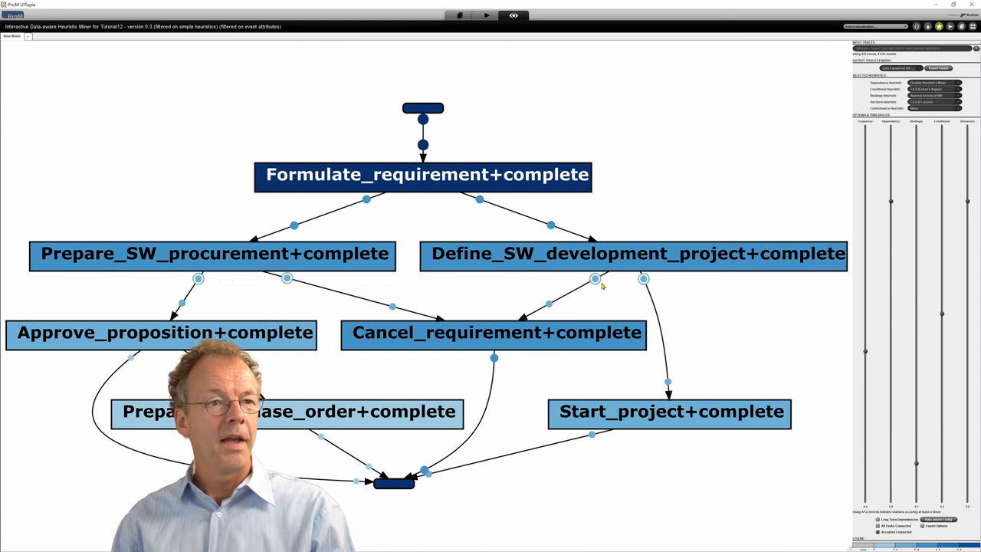
pyautogui.moveTo(627, 253)
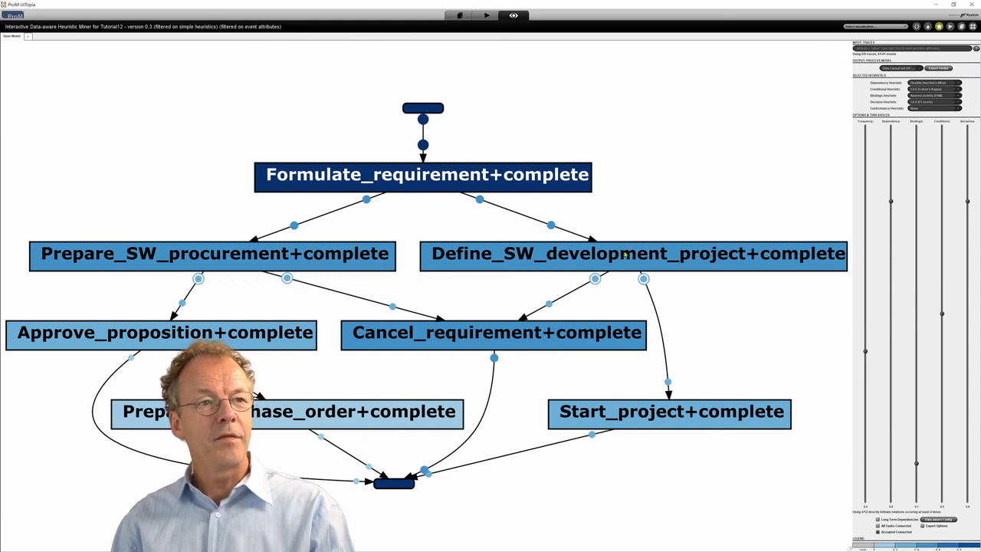
pyautogui.moveTo(595, 279)
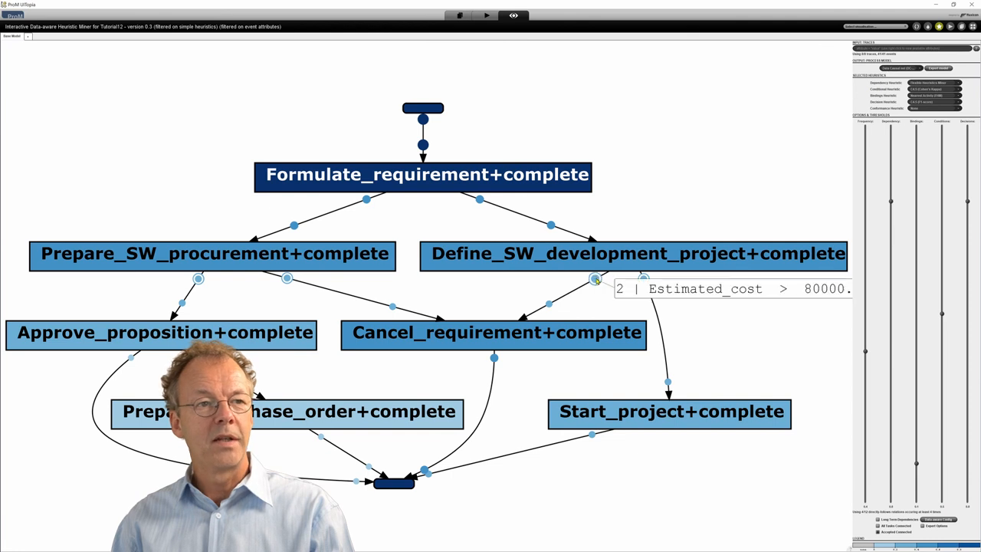
pyautogui.moveTo(826, 299)
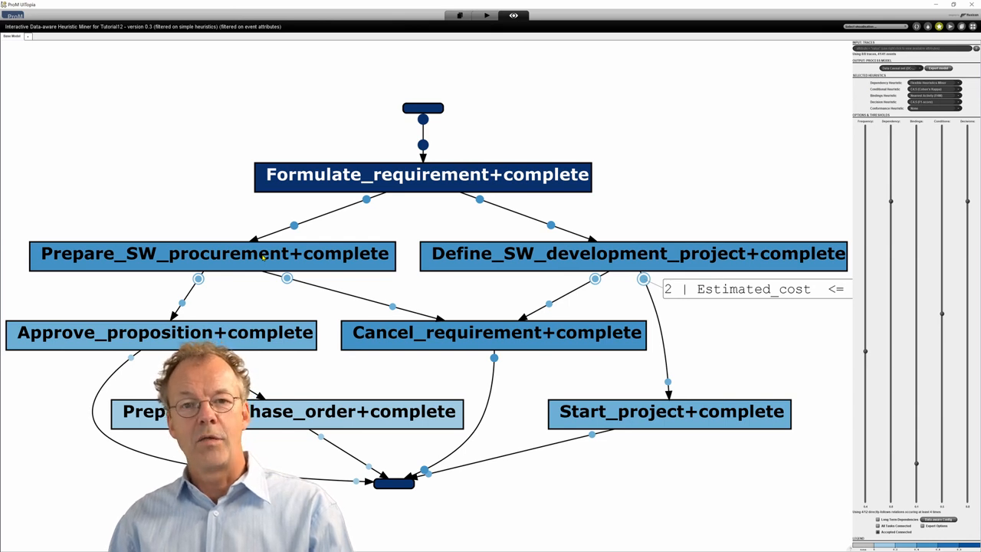
pyautogui.moveTo(640, 69)
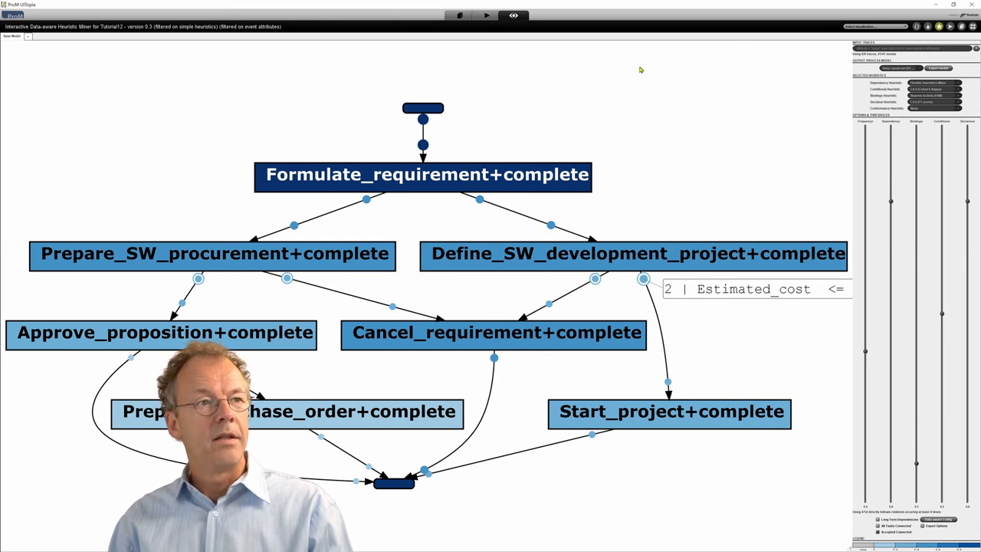
pyautogui.moveTo(629, 86)
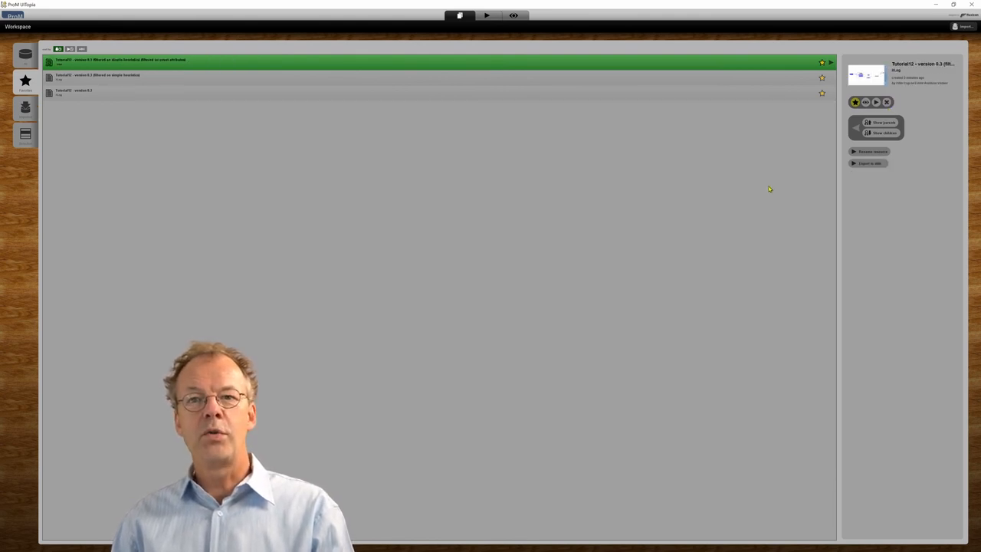
pyautogui.moveTo(628, 158)
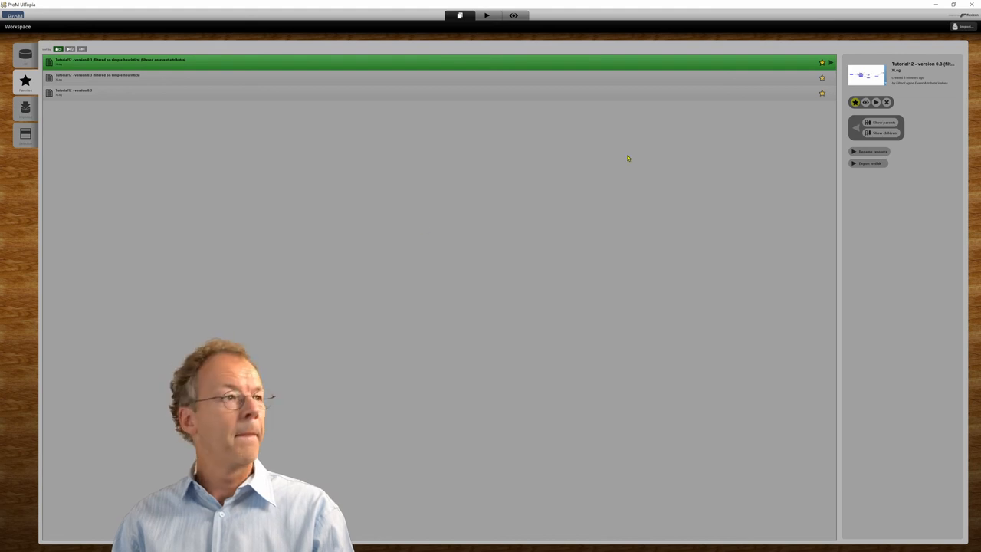
# Step: Run Mine for a Fuzzy Model on the filtered log with default metric and edge attenuation settings
pyautogui.click(487, 15)
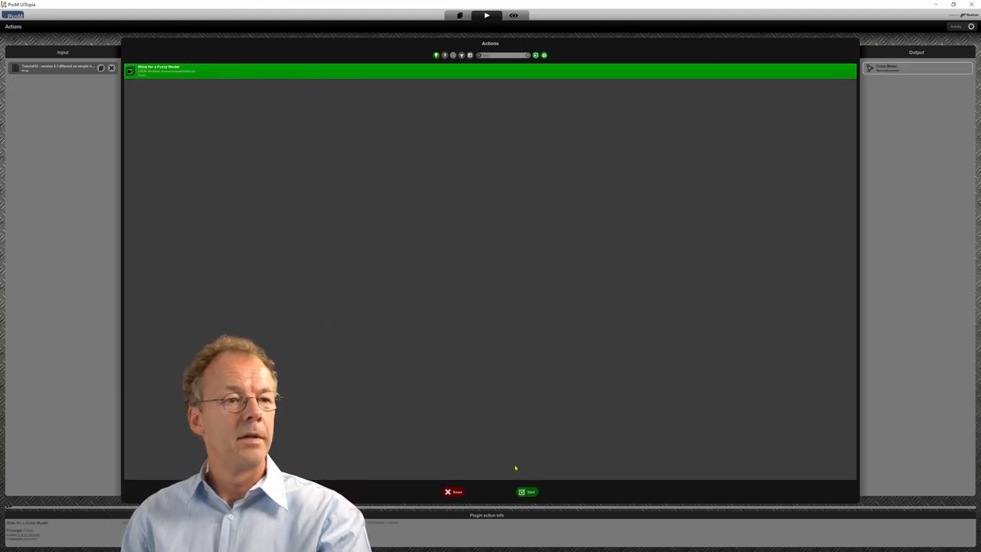
pyautogui.click(527, 491)
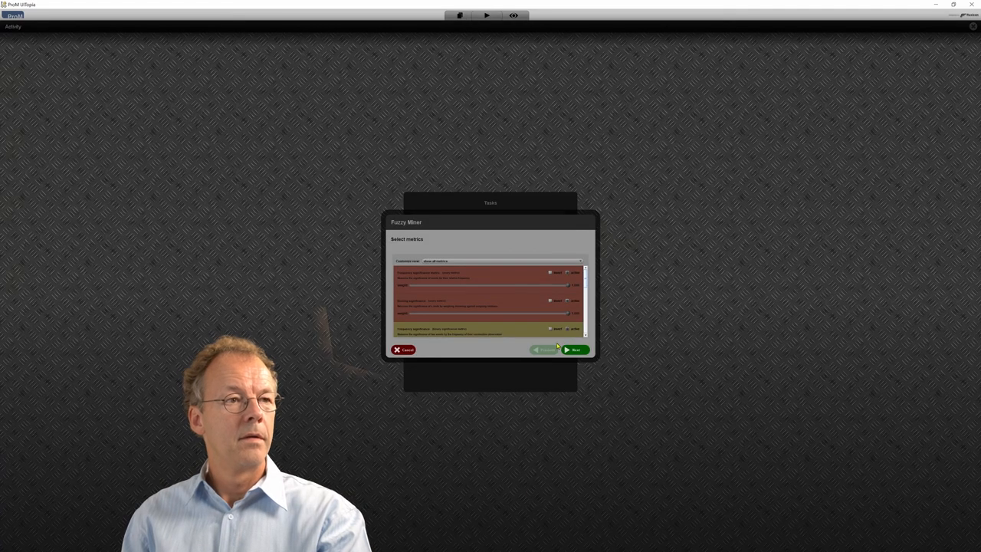
pyautogui.click(575, 350)
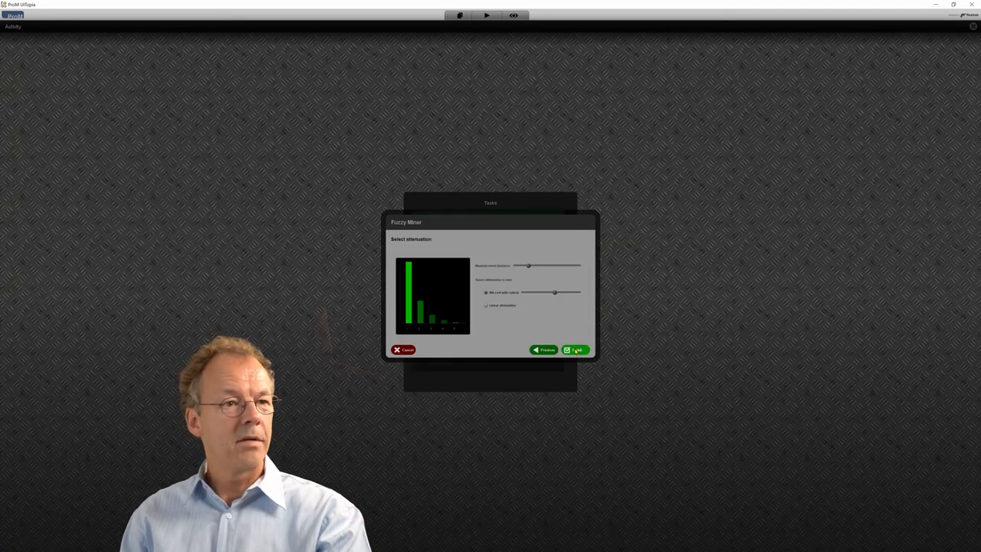
pyautogui.click(575, 350)
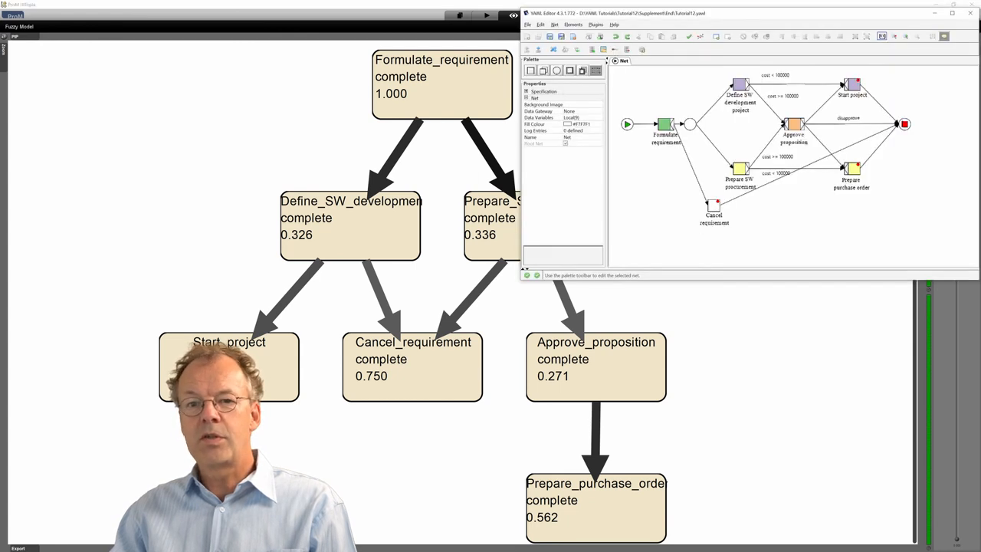
pyautogui.moveTo(739, 87)
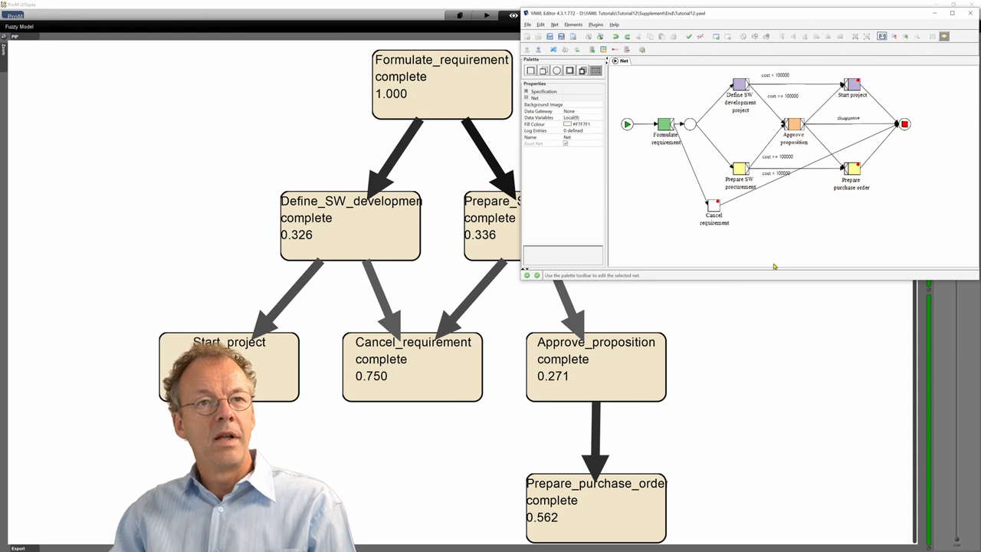
pyautogui.moveTo(822, 230)
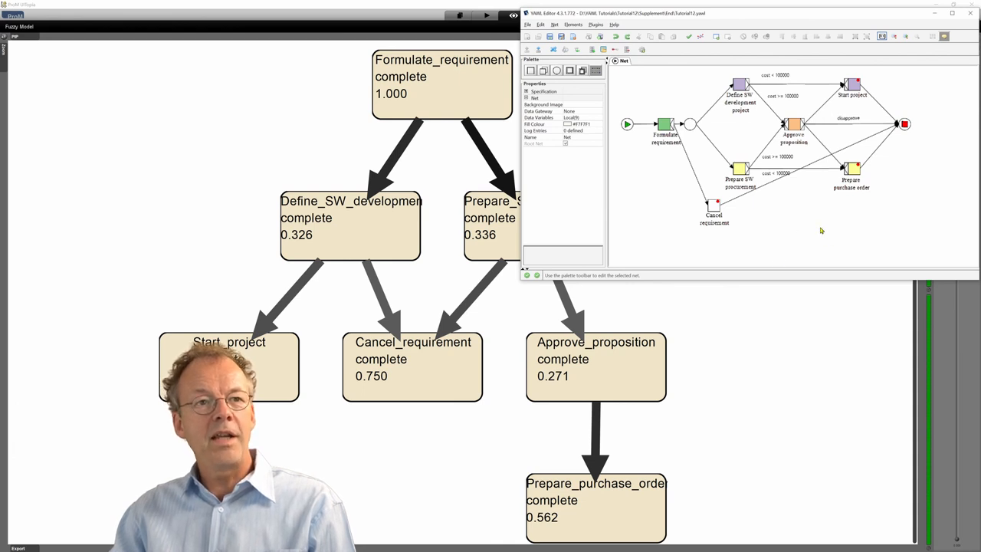
pyautogui.moveTo(828, 206)
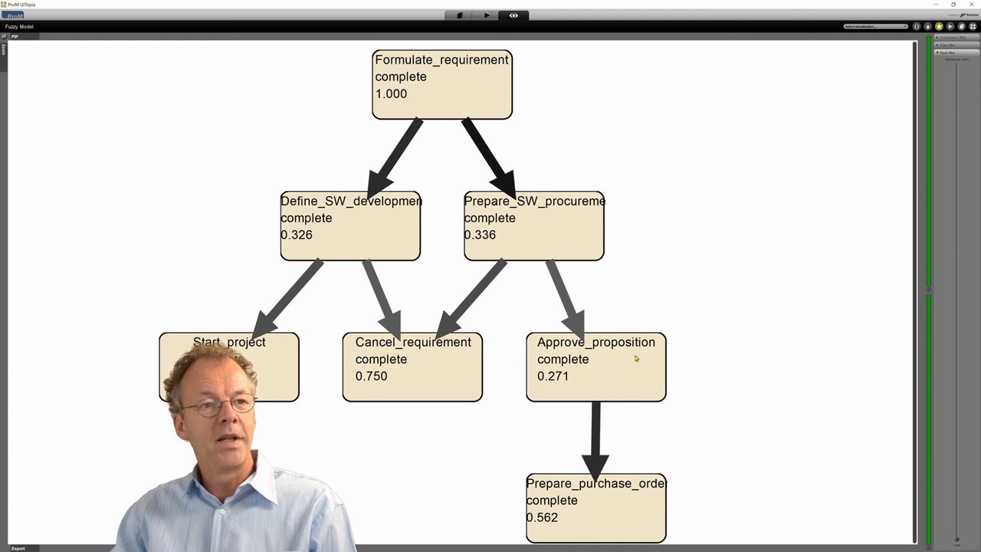
pyautogui.moveTo(574, 521)
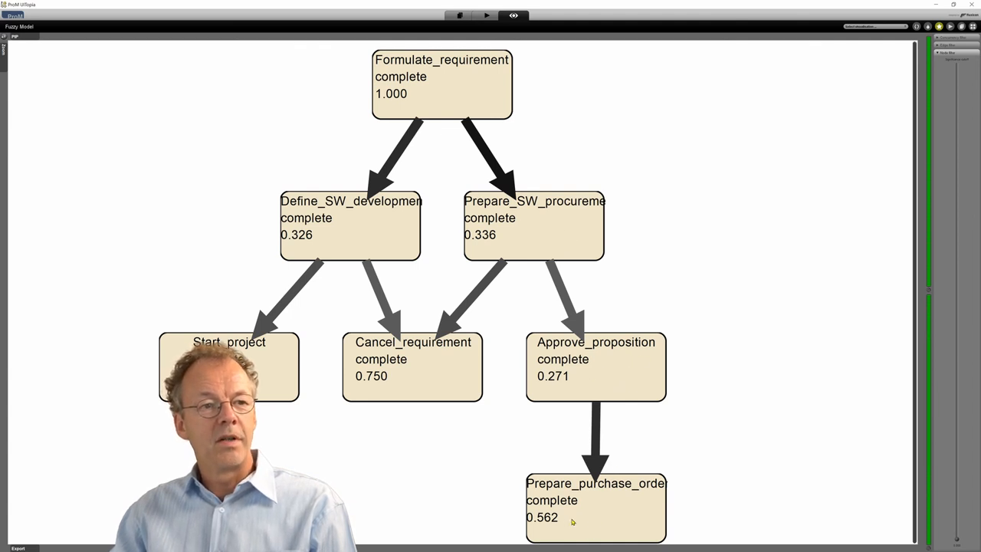